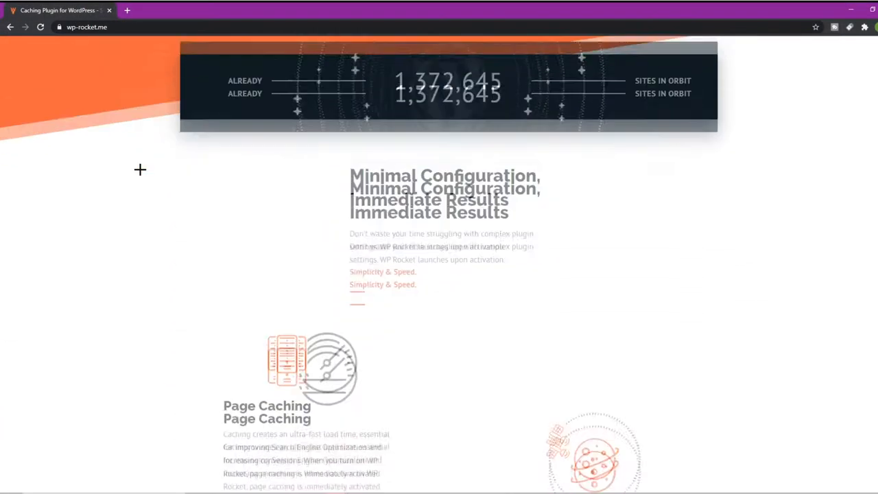
Browse the wp-rocket.me feature overview and head to the 'Get WP Rocket Now' purchase page.
{"action": "scroll", "scroll_direction": "down", "scroll_amount": 3}
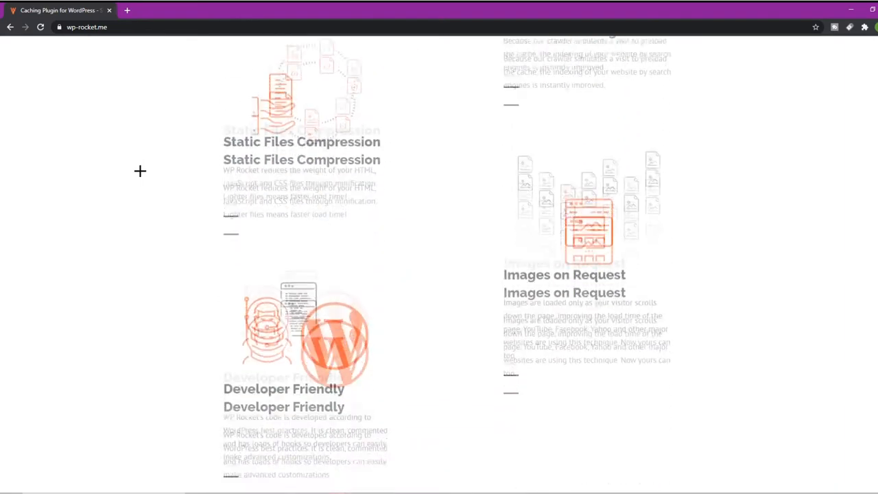
{"action": "scroll", "scroll_direction": "down", "scroll_amount": 3}
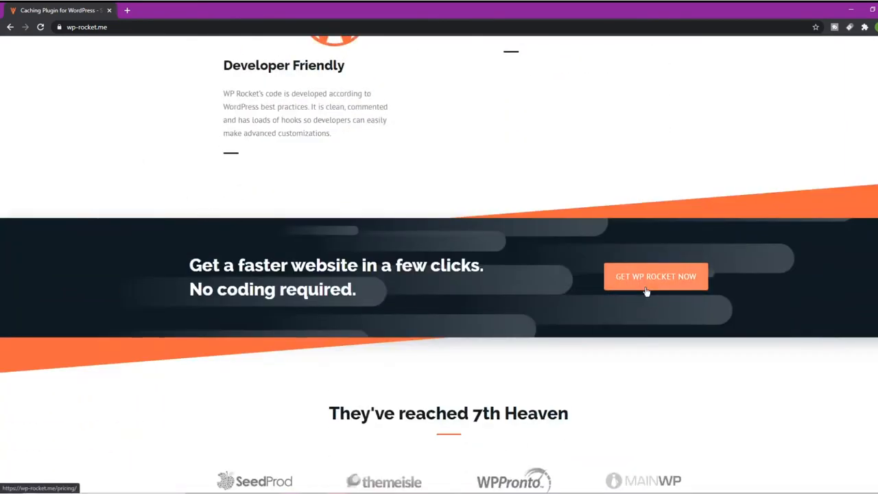
{"action": "left_click", "coordinate": [656, 277]}
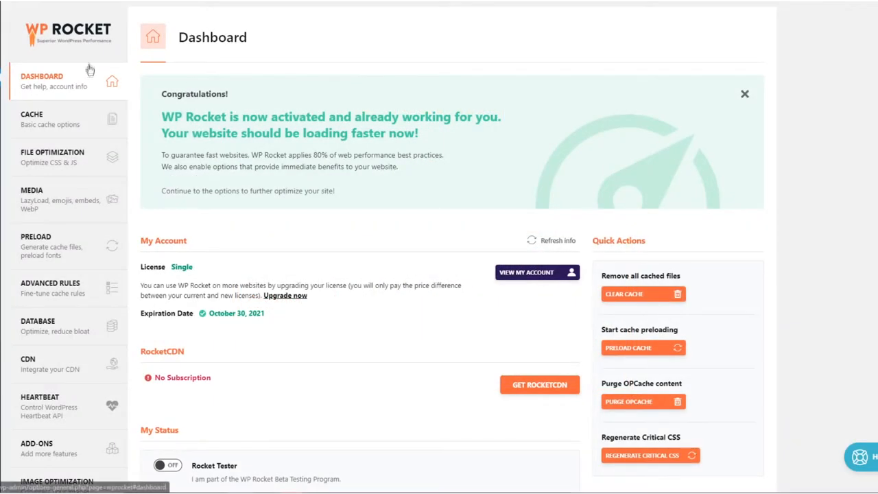
Enable caching for mobile devices with separate mobile cache files in the Cache settings.
{"action": "left_click", "coordinate": [49, 120]}
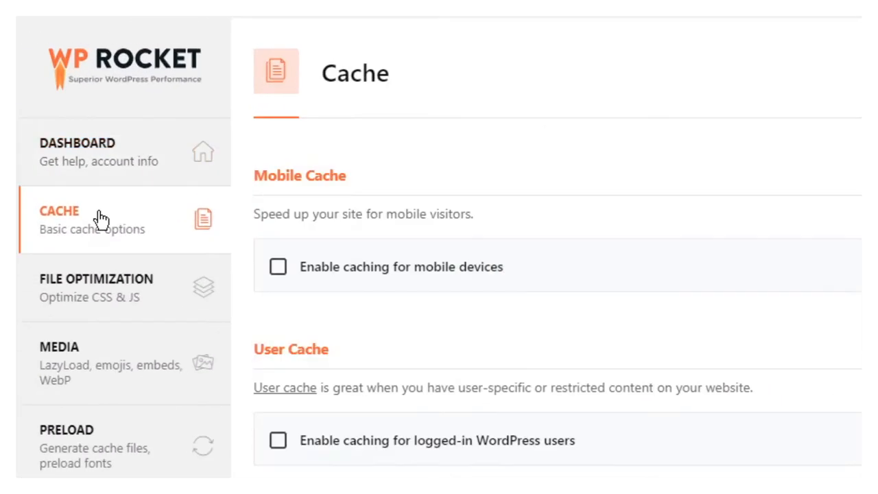
{"action": "left_click", "coordinate": [277, 266]}
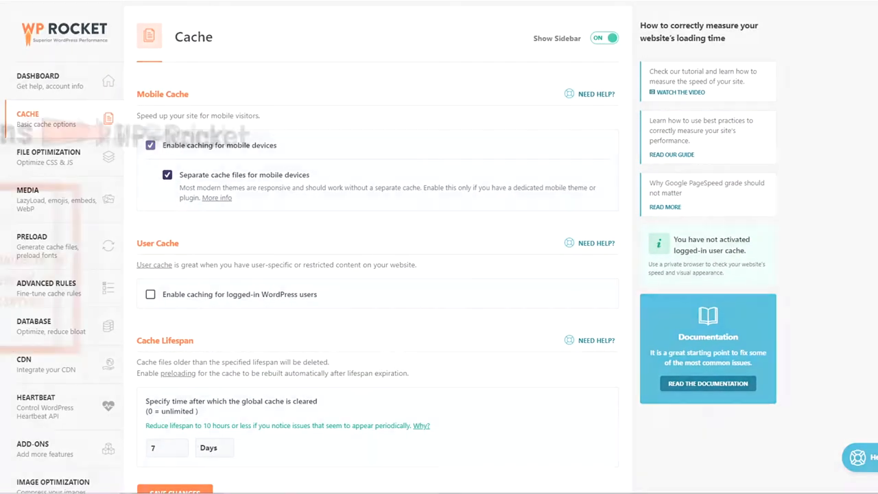
{"action": "left_click", "coordinate": [48, 156]}
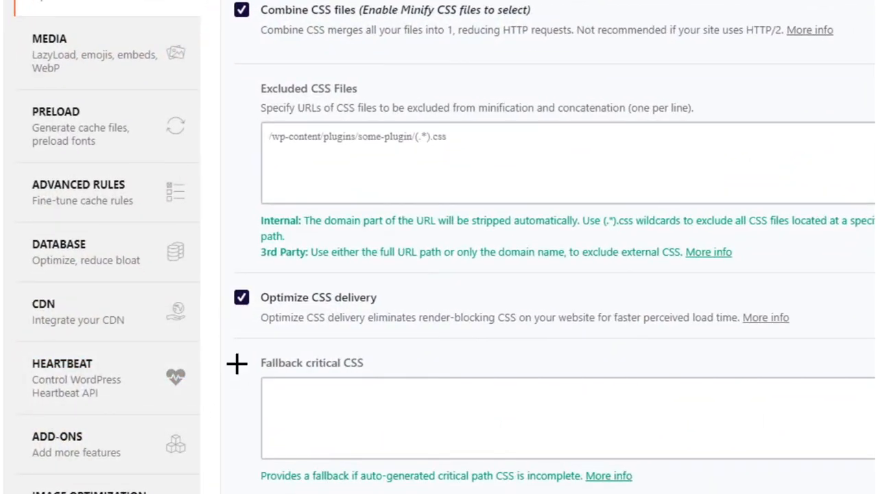
Turn on Remove jQuery Migrate in the JavaScript Files section.
{"action": "scroll", "scroll_direction": "down", "scroll_amount": 3}
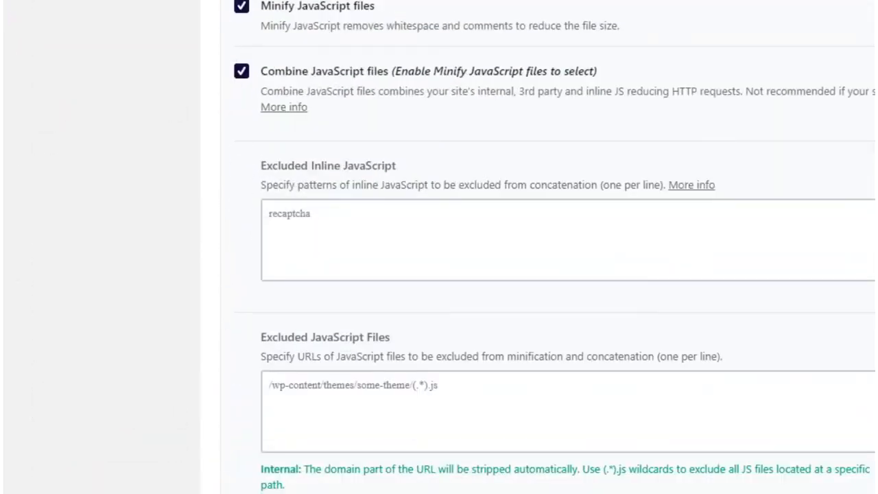
{"action": "scroll", "scroll_direction": "up", "scroll_amount": 3}
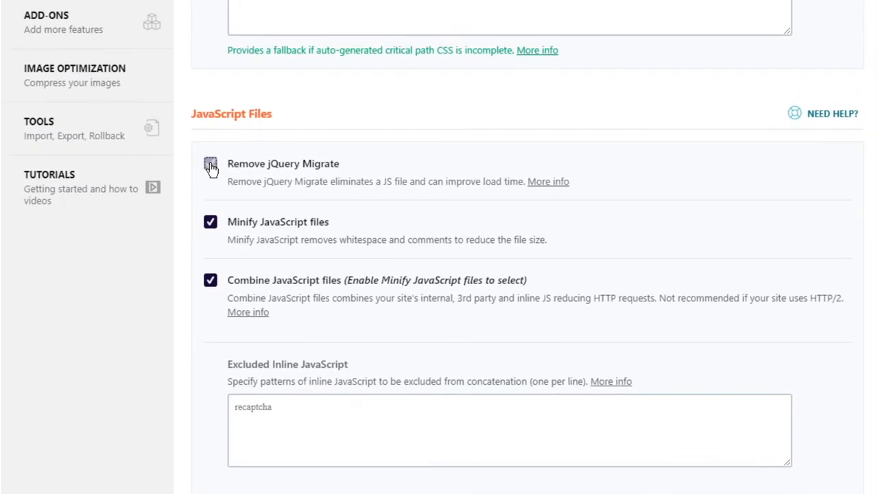
{"action": "left_click", "coordinate": [212, 165]}
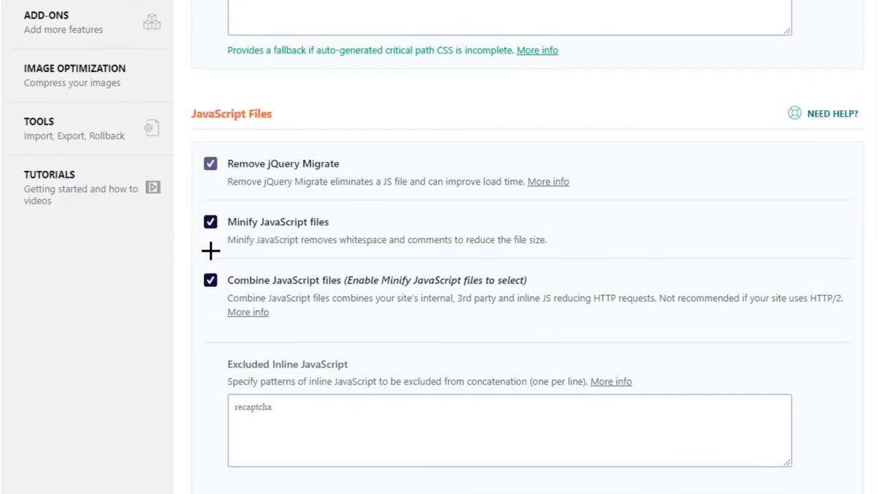
{"action": "mouse_move", "coordinate": [246, 252]}
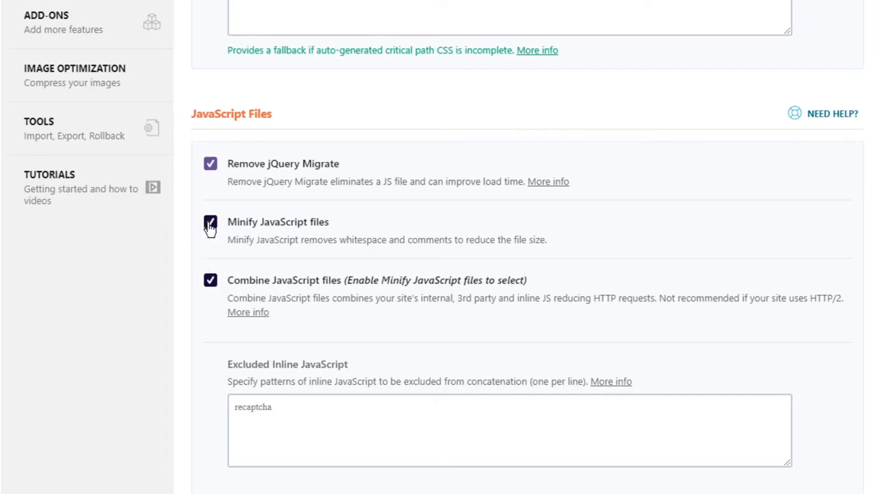
Turn on Load JavaScript deferred with jQuery safe mode.
{"action": "scroll", "scroll_direction": "down", "scroll_amount": 3}
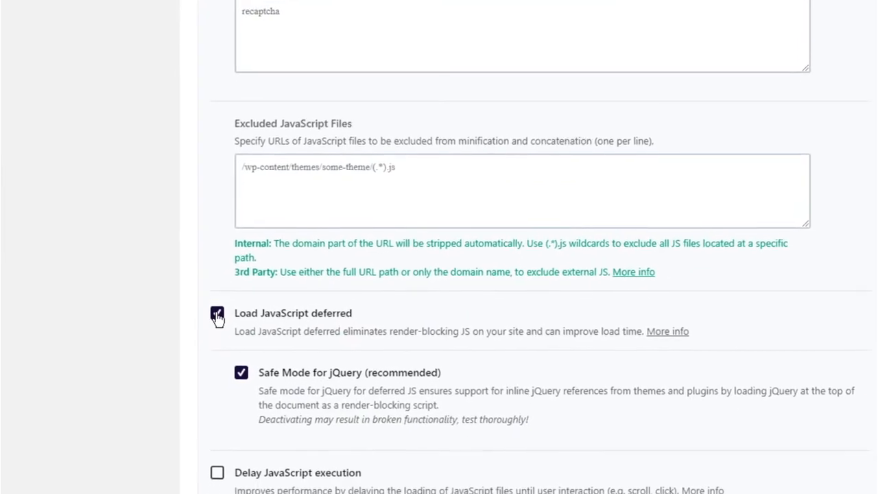
{"action": "scroll", "scroll_direction": "down", "scroll_amount": 3}
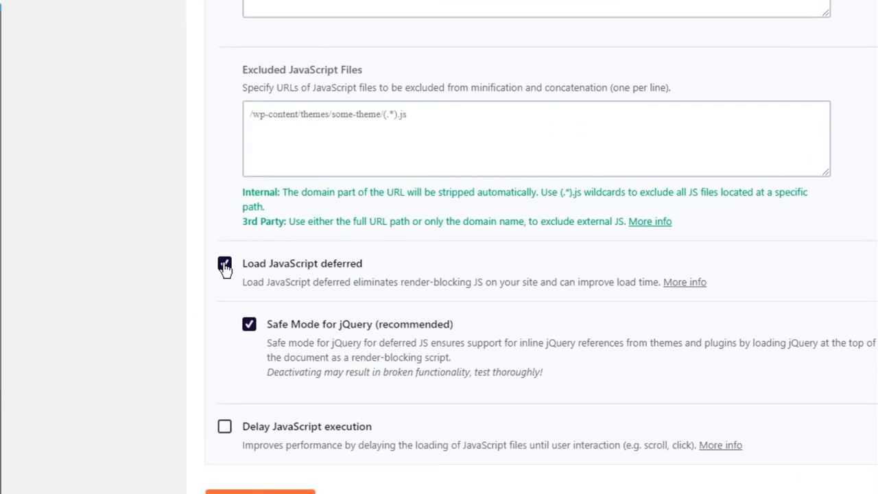
{"action": "left_click", "coordinate": [32, 191]}
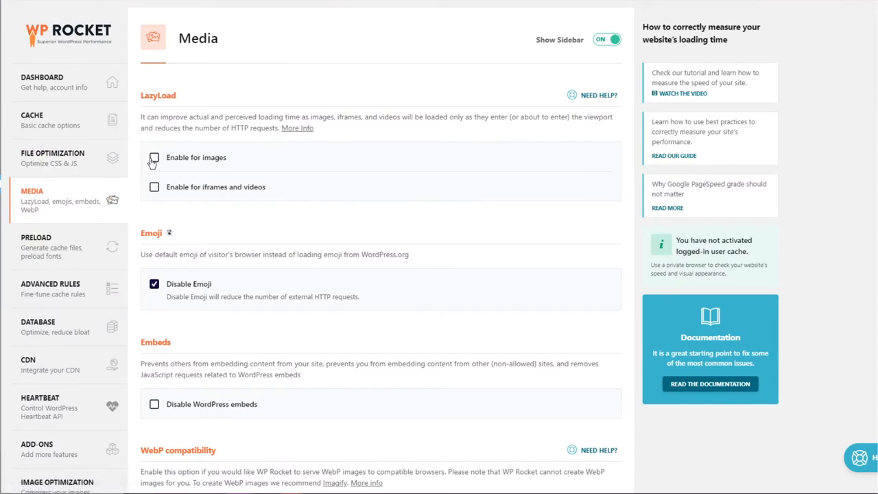
Turn on LazyLoad for images in the Media settings.
{"action": "left_click", "coordinate": [154, 157]}
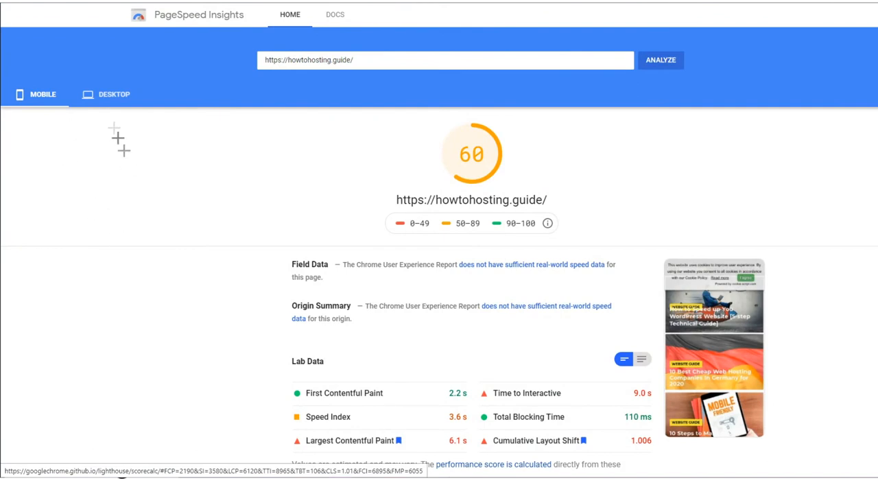
Show the Desktop results for howtohosting.guide, scoring 90.
{"action": "left_click", "coordinate": [114, 93]}
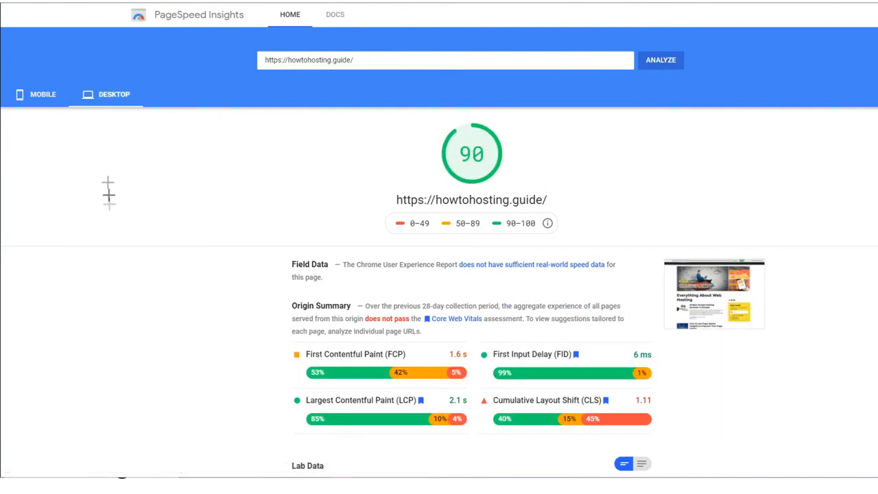
{"action": "mouse_move", "coordinate": [107, 214]}
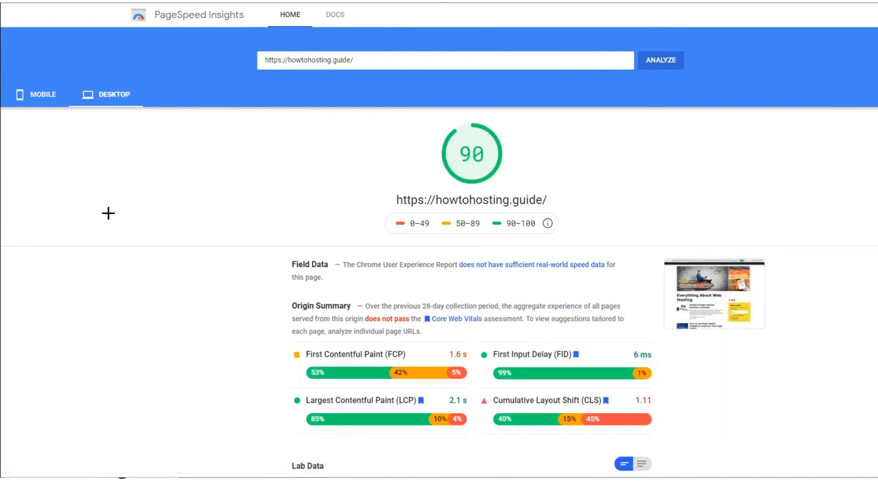